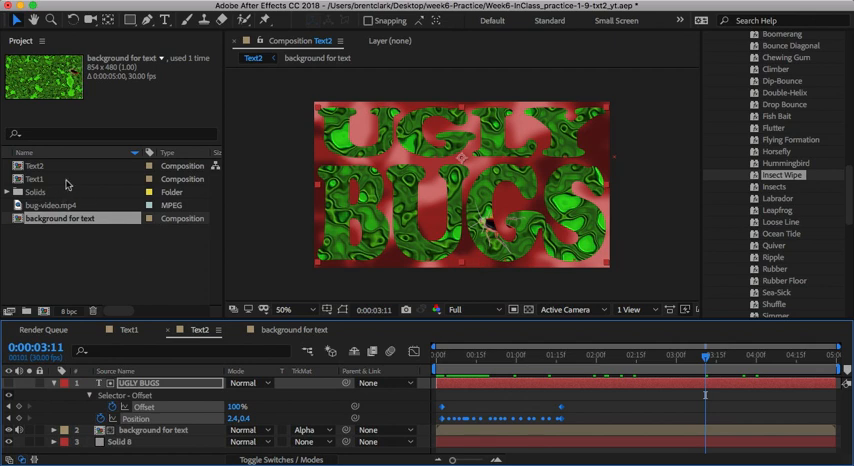
mouse_move(44, 184)
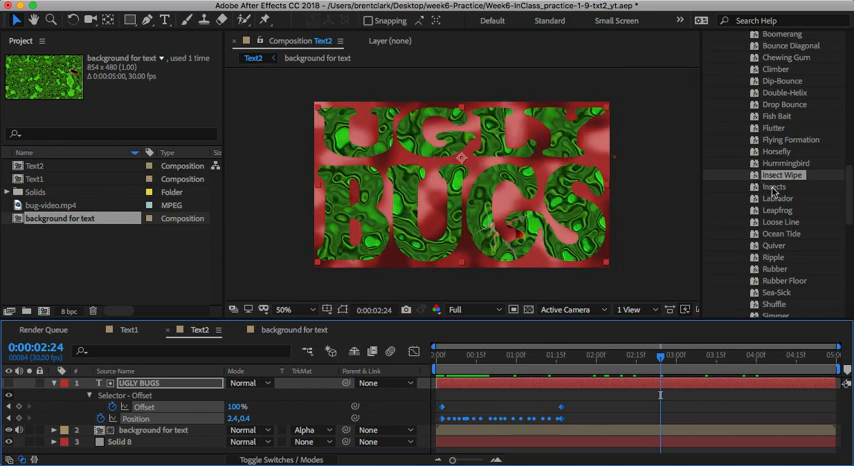
mouse_move(772, 192)
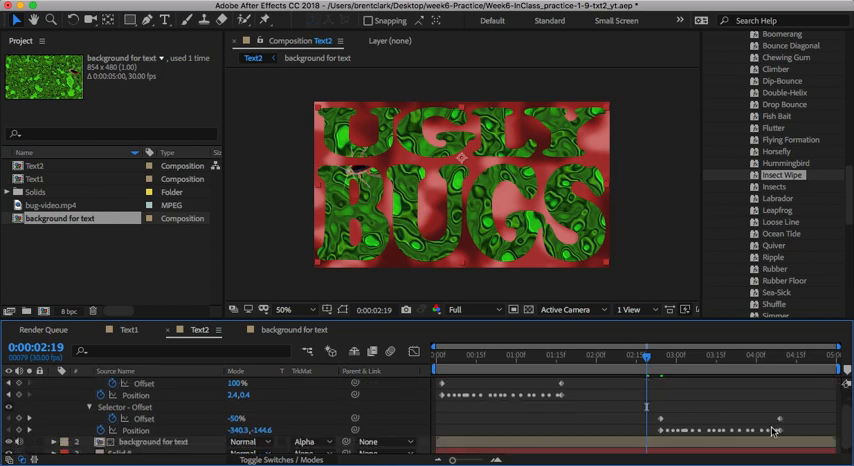
Shift the UGLY BUGS animator Offset and Position so the letters begin off-frame at frame 0.
drag(662, 404, 790, 436)
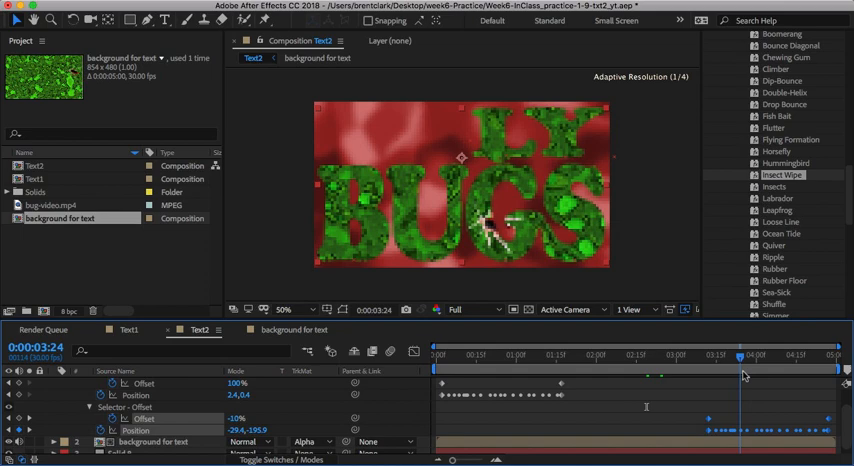
drag(740, 354, 804, 354)
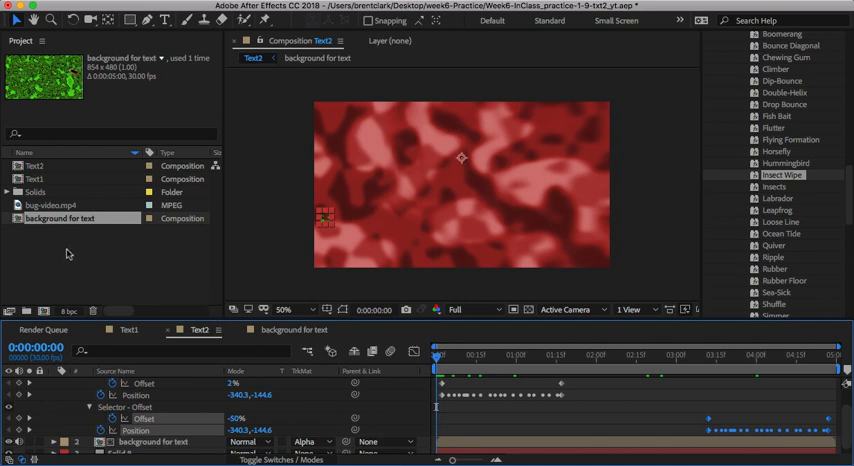
Create a new composition from the Project panel, name it text-All and confirm its settings.
right_click(70, 252)
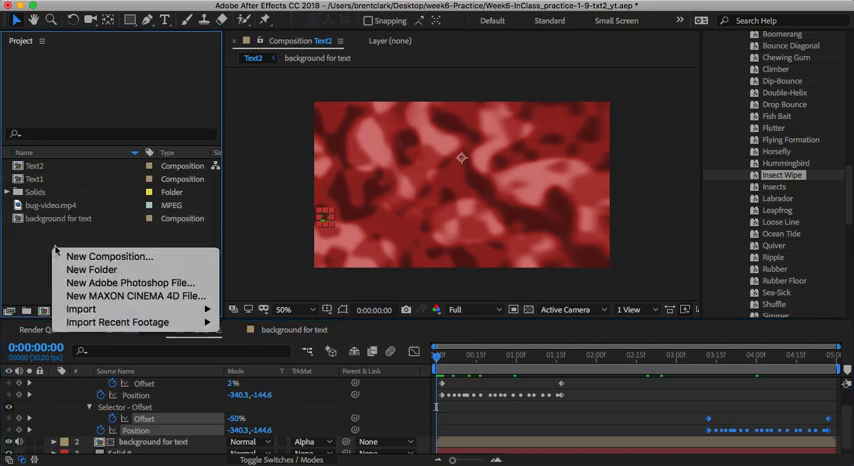
mouse_move(110, 256)
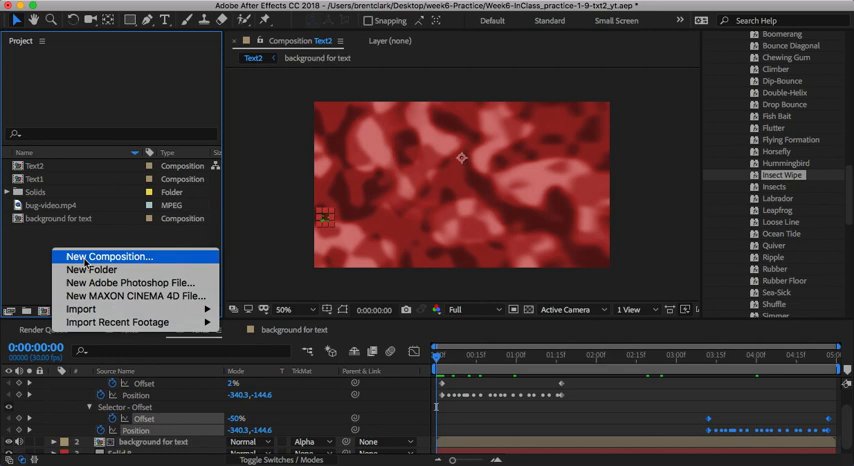
click(108, 256)
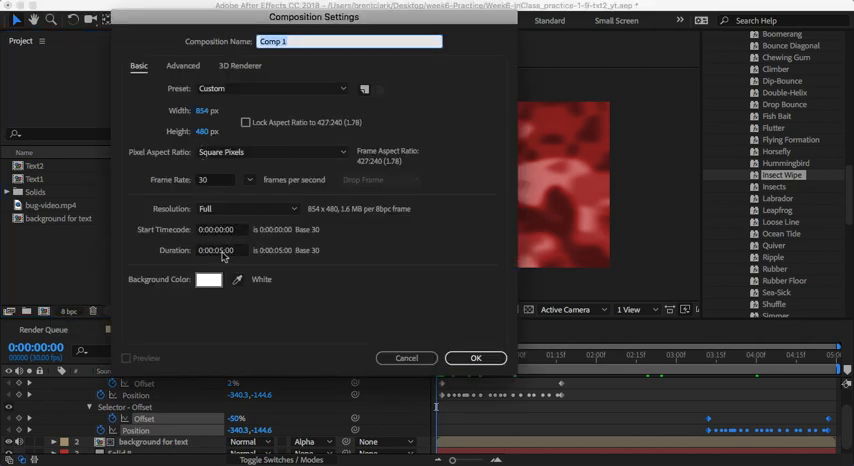
click(220, 250)
text(9)
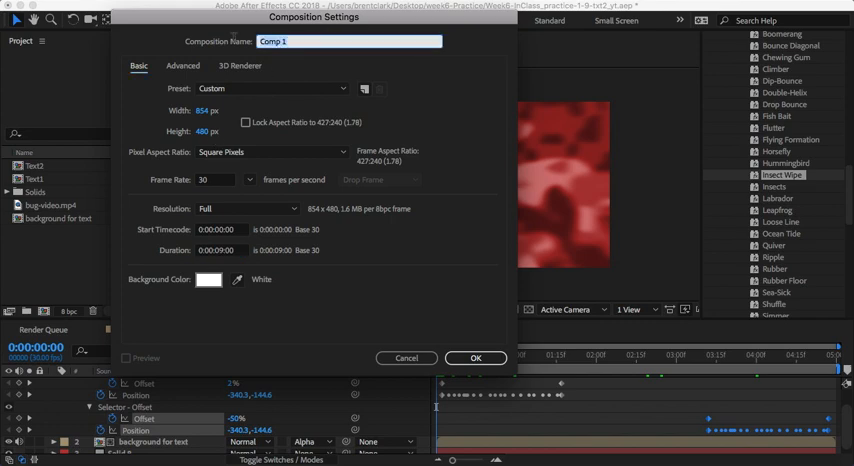
text(text-A)
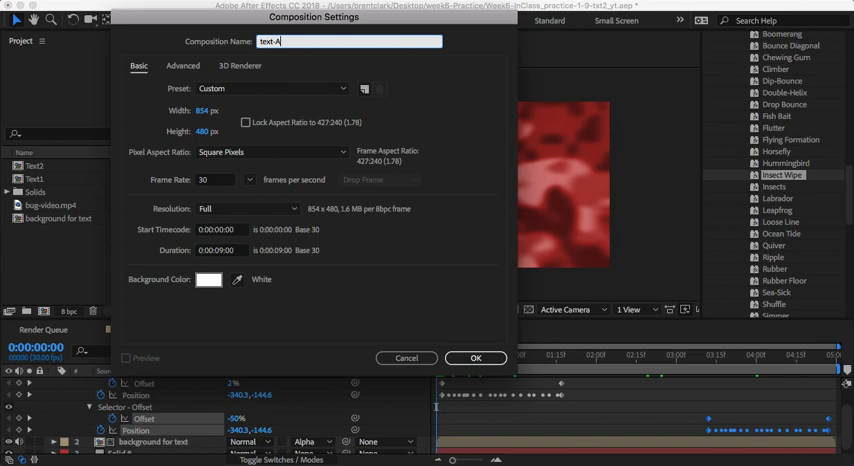
text(ll)
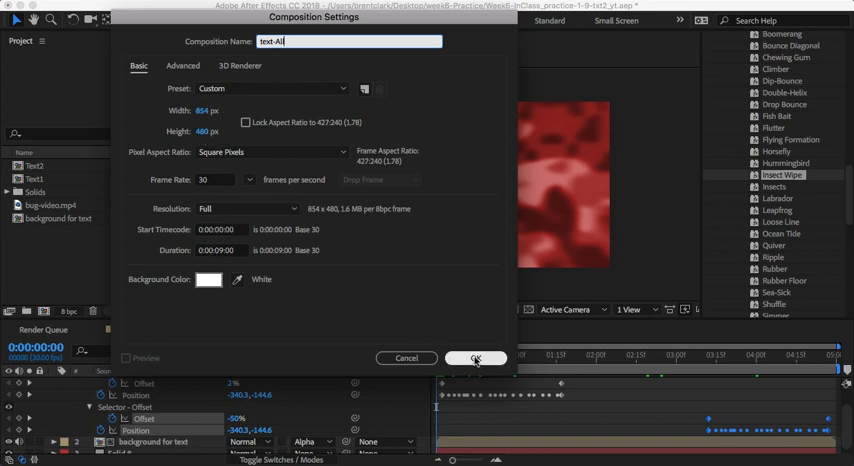
click(474, 358)
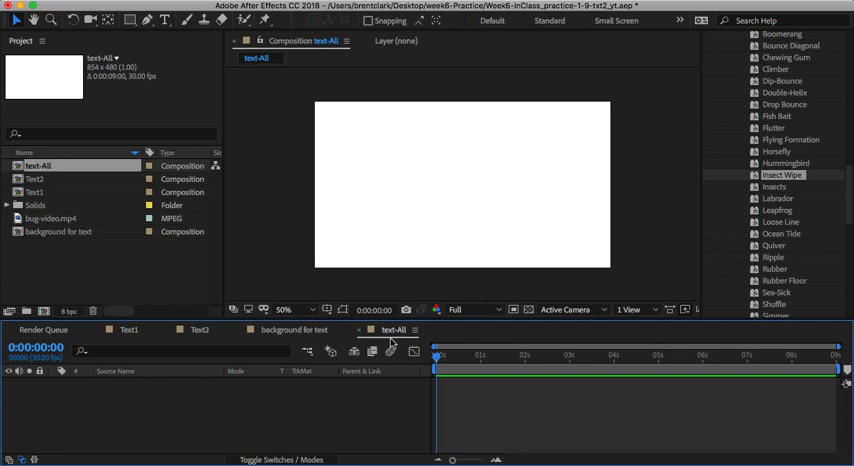
mouse_move(268, 280)
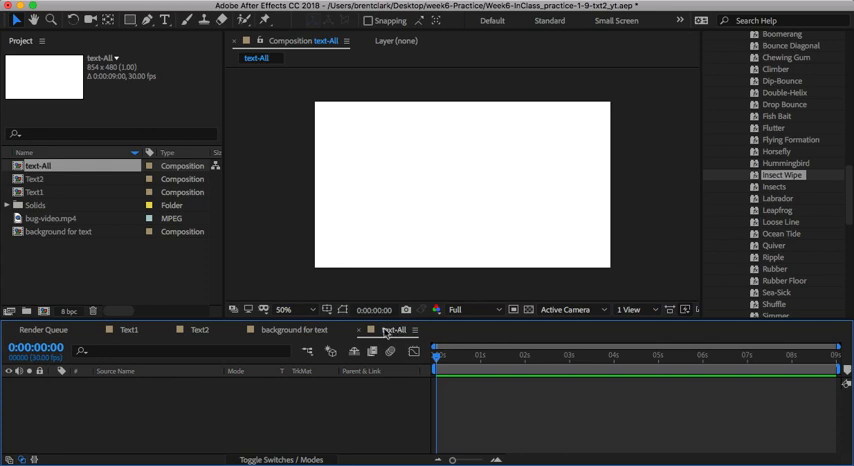
Drop the Text1 and Text2 comps into the text-All timeline as stacked layers.
click(36, 192)
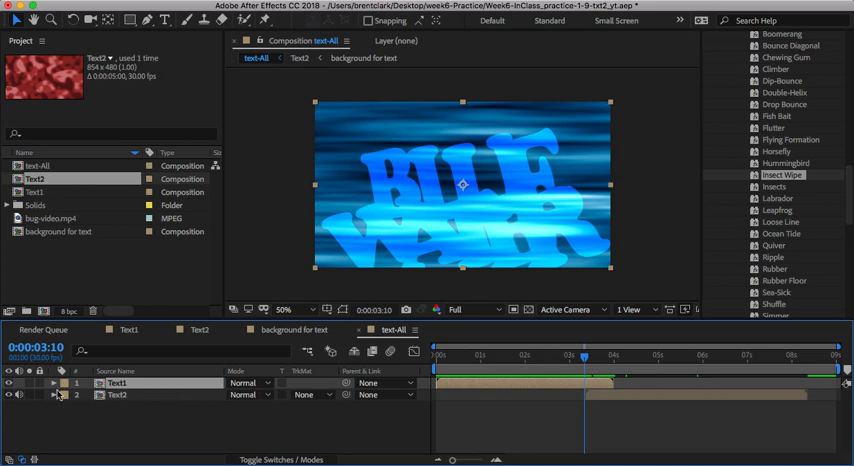
Keyframe the top layer's Opacity from 100% to 0% so BLUE WATER dissolves into UGLY BUGS.
click(52, 384)
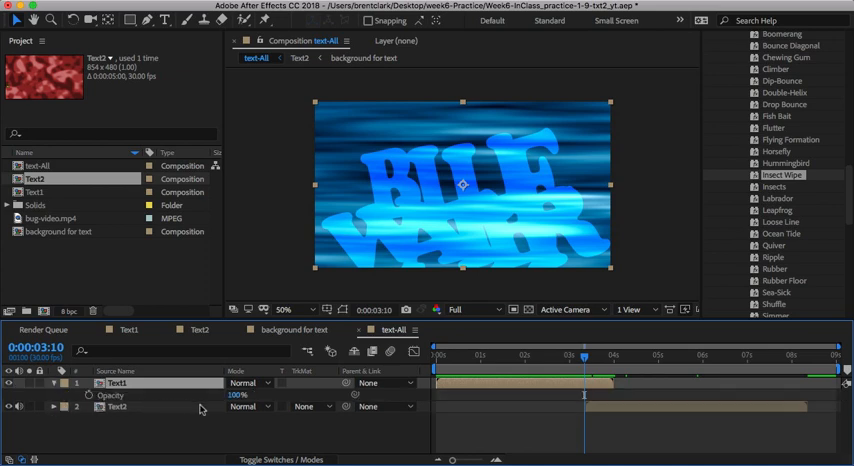
mouse_move(90, 400)
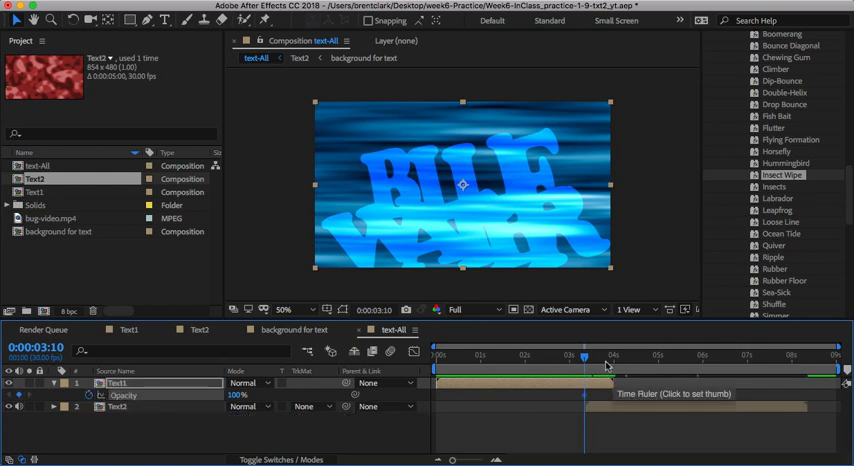
click(612, 356)
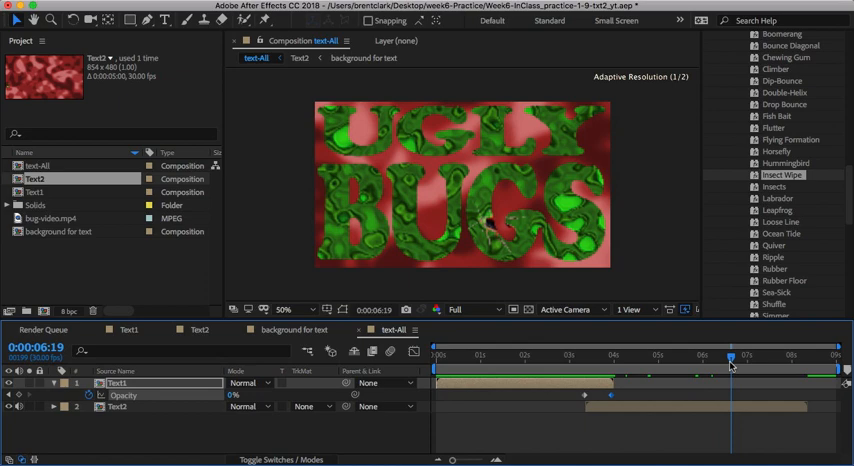
drag(732, 356, 796, 356)
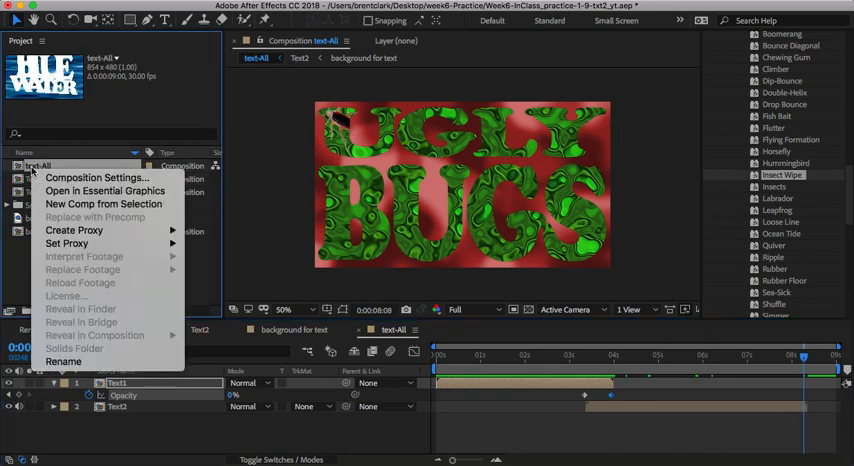
Edit the text-All composition's Duration in Composition Settings and confirm.
click(96, 176)
text(0:00:08:20)
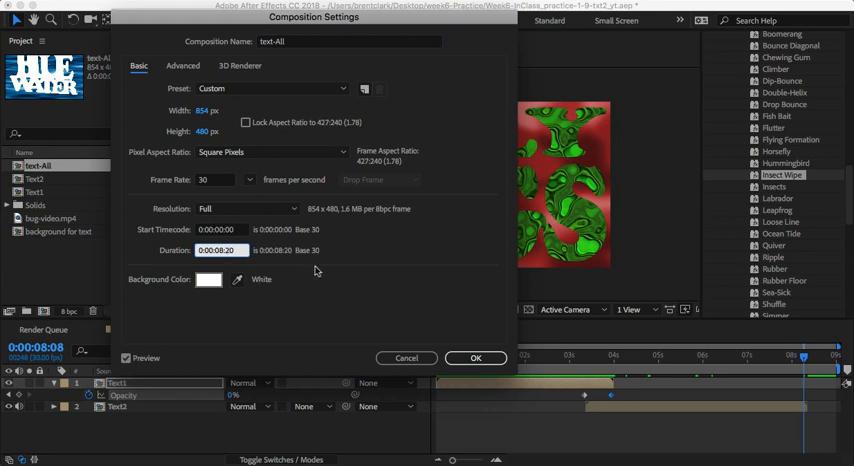
click(474, 356)
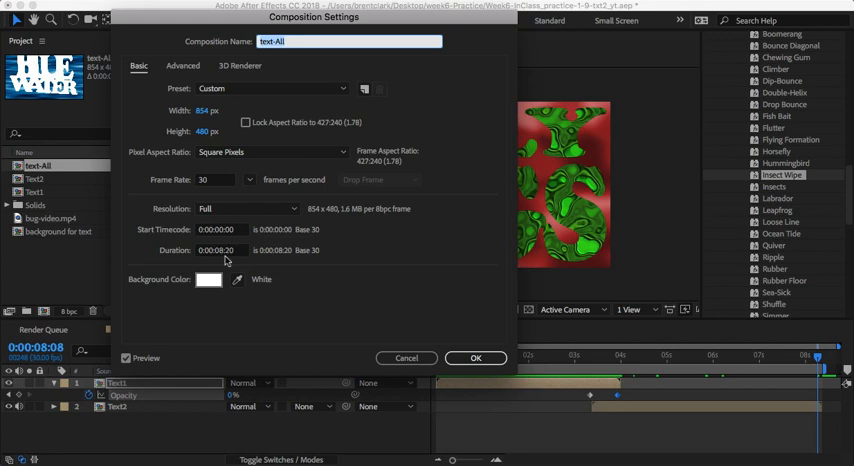
click(218, 250)
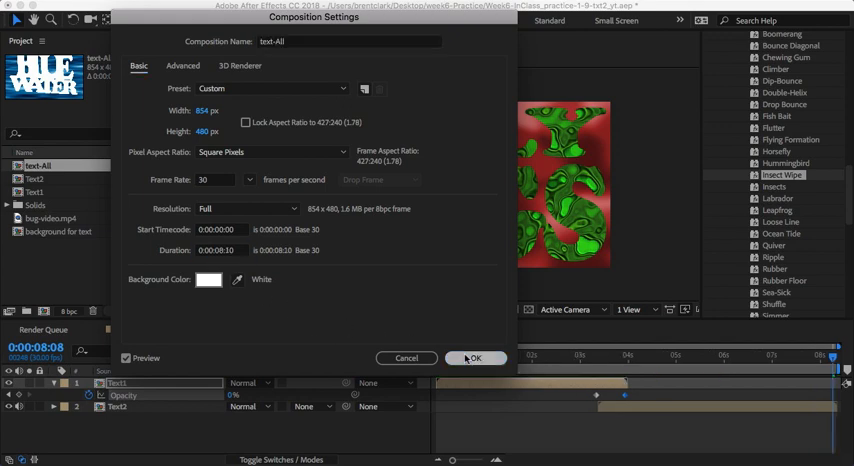
click(474, 358)
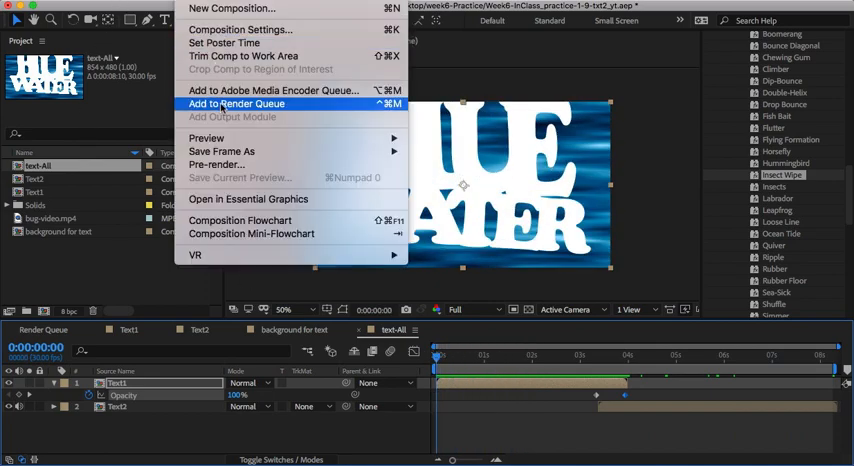
Queue text-All, set its output to text-All.mov on the Desktop and start the render.
click(236, 104)
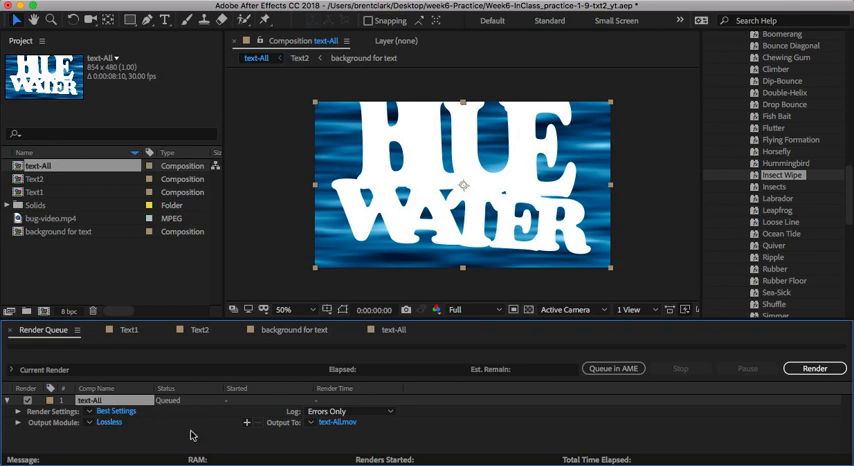
click(336, 422)
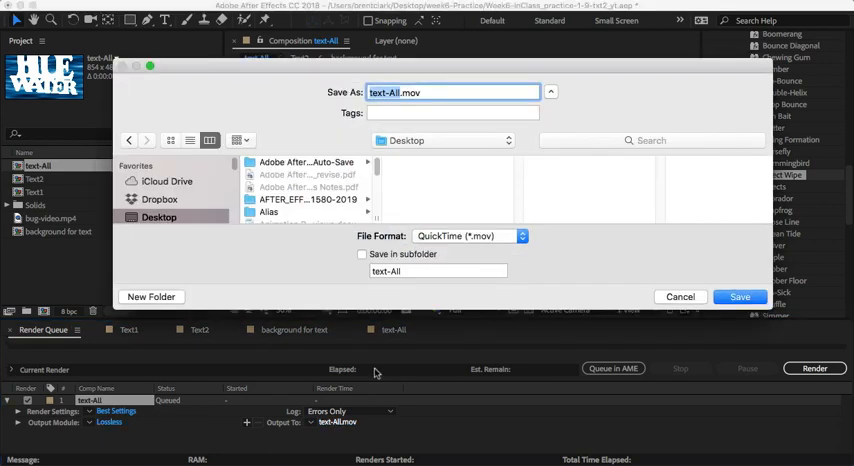
click(740, 296)
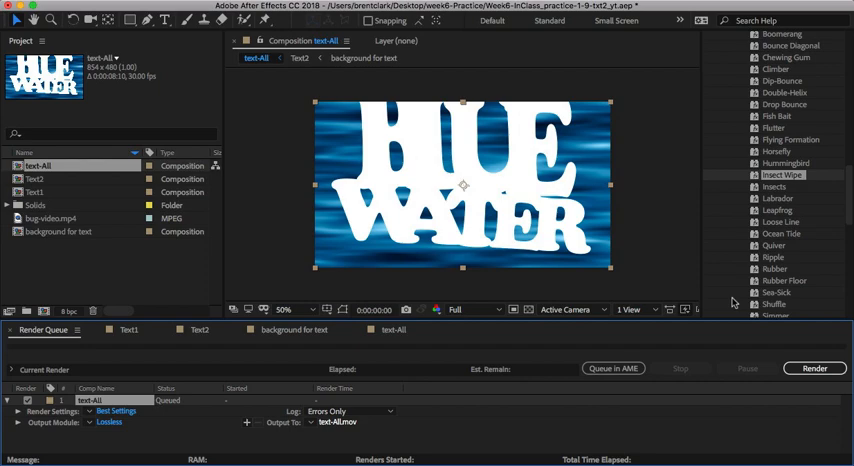
click(814, 368)
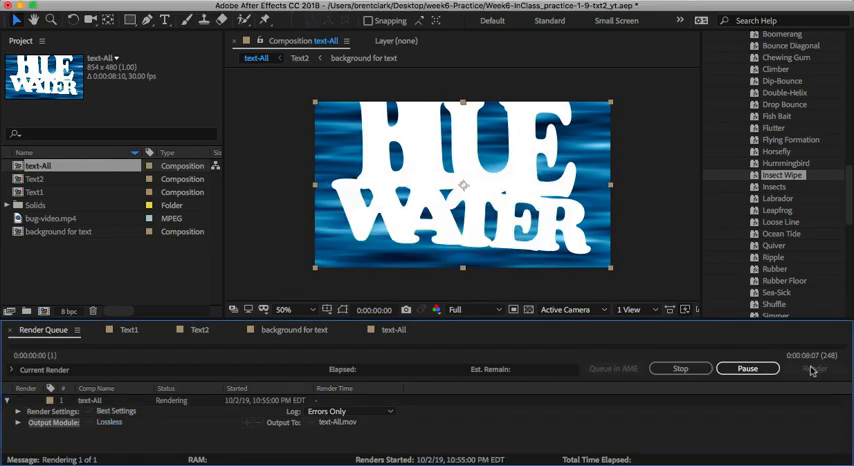